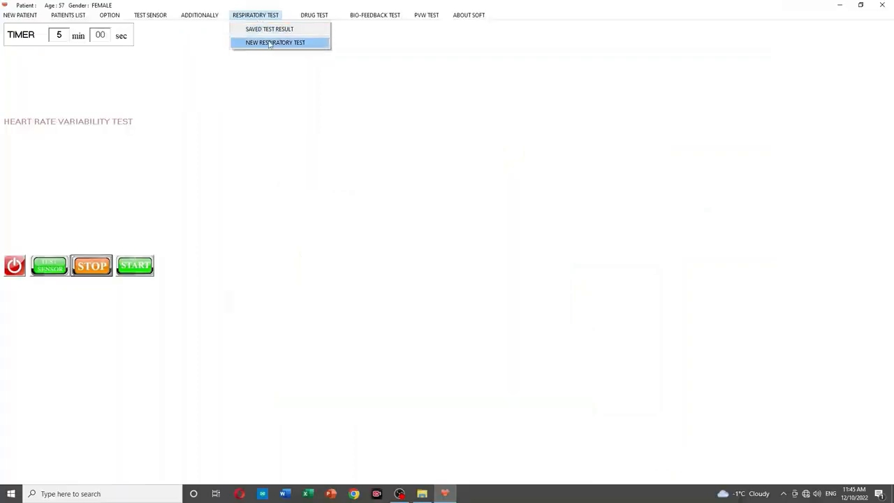
- Start a new one-minute respiratory test with the Sound option ticked
{"action": "left_click", "coordinate": [275, 43]}
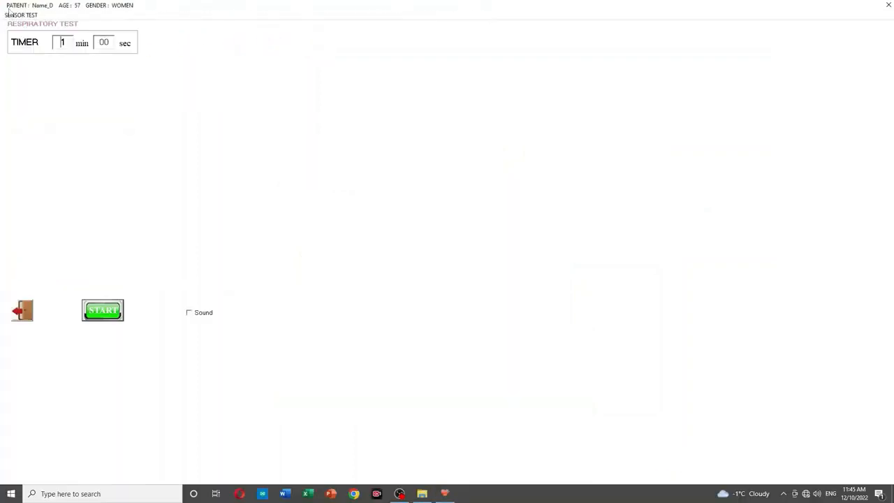
{"action": "left_click", "coordinate": [190, 312]}
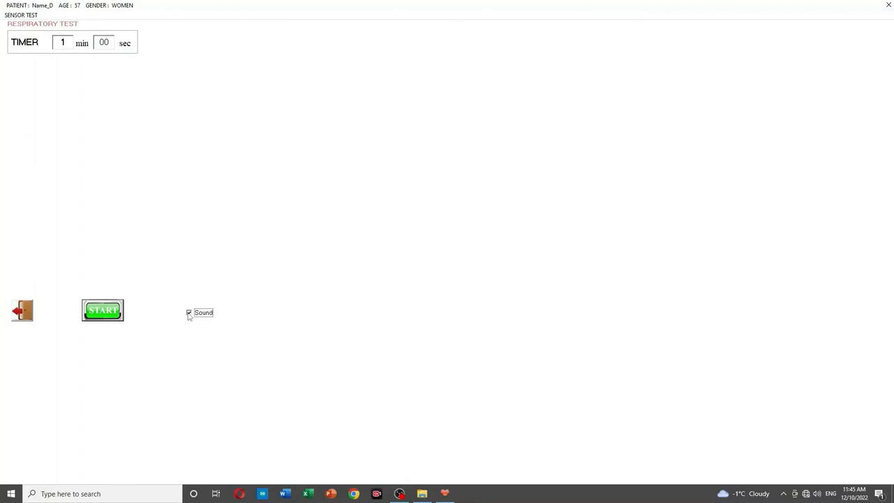
{"action": "left_click", "coordinate": [103, 310]}
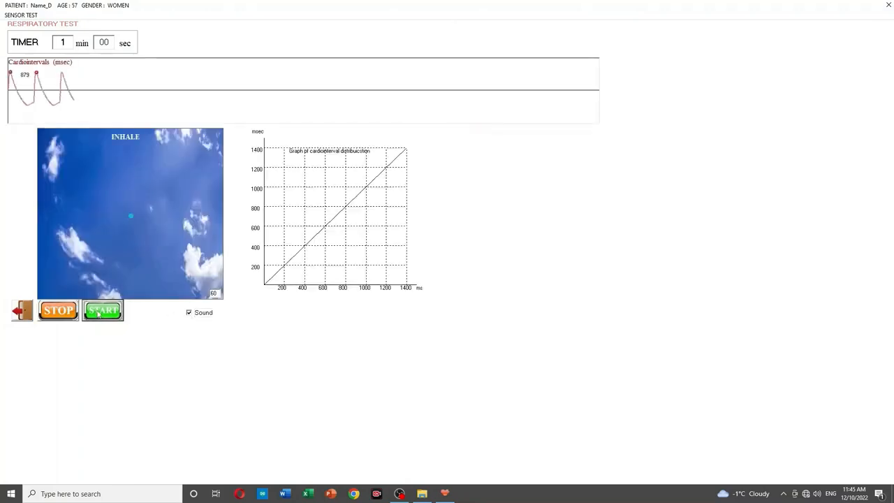
- Let the test run to completion, then confirm the saved-results message to show rhythmogram and scatterograms
{"action": "left_click", "coordinate": [103, 310]}
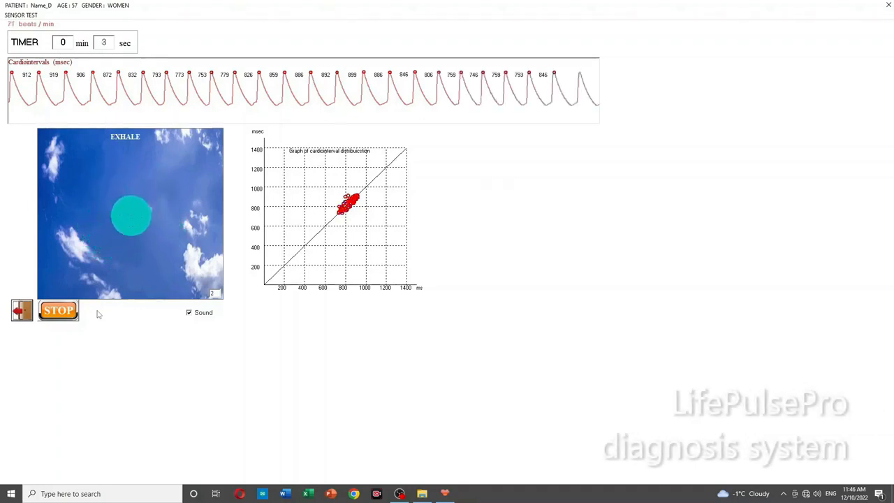
{"action": "left_click", "coordinate": [58, 309]}
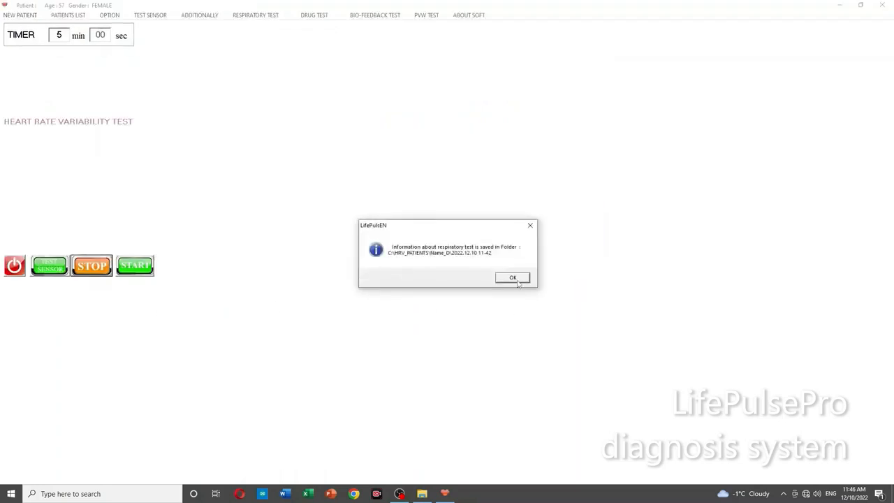
{"action": "left_click", "coordinate": [512, 277]}
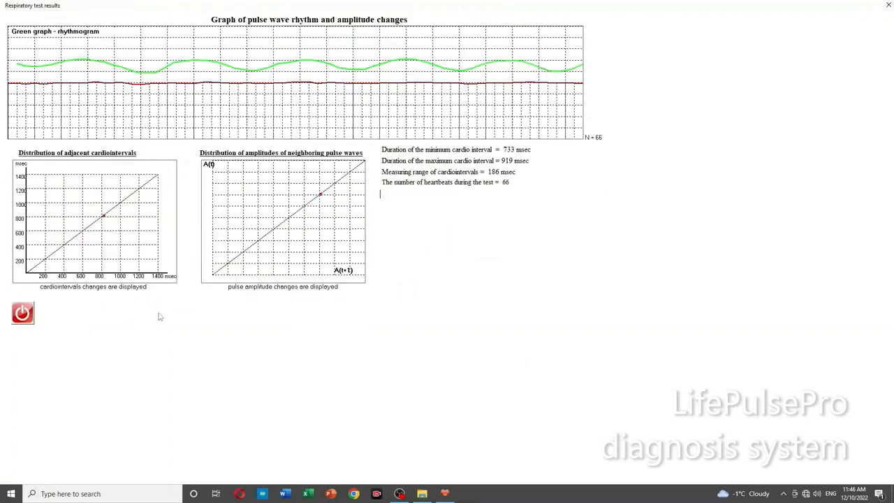